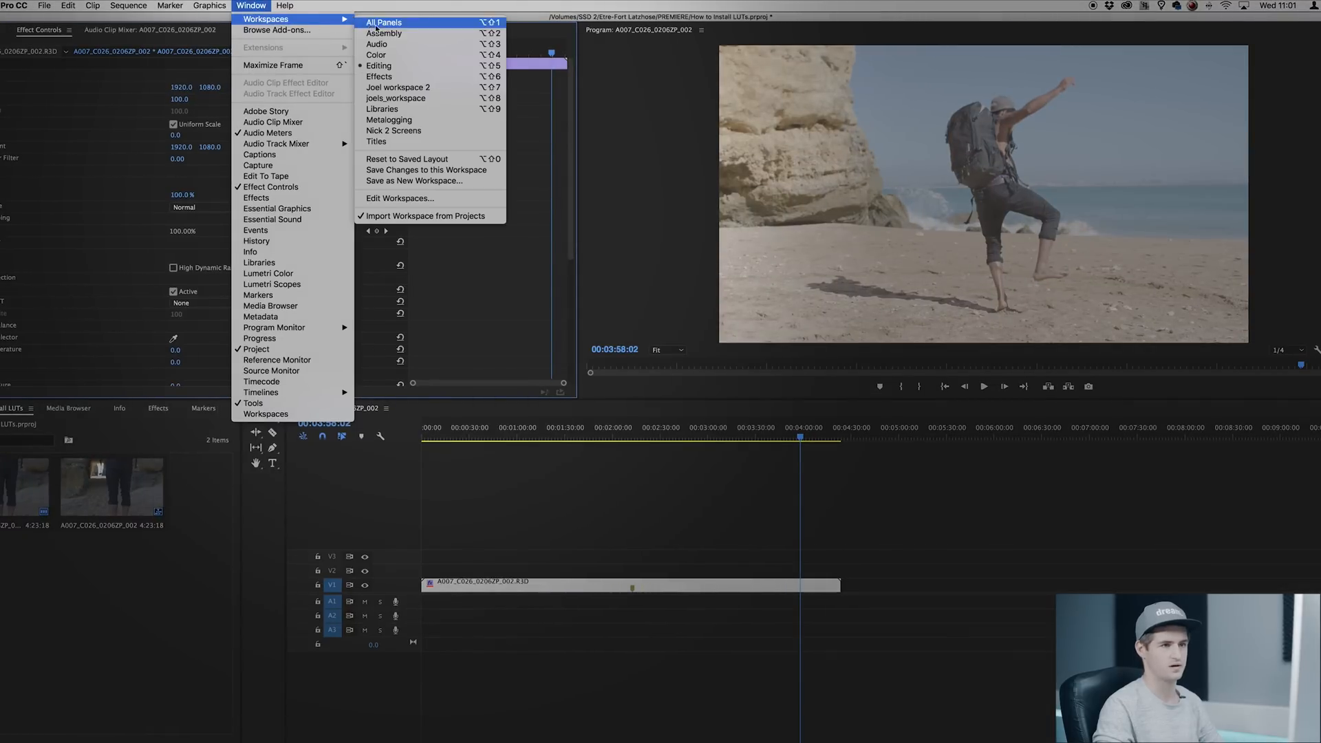
# Switch Premiere Pro to the Color workspace to reach the Lumetri Color look list.
pyautogui.click(375, 55)
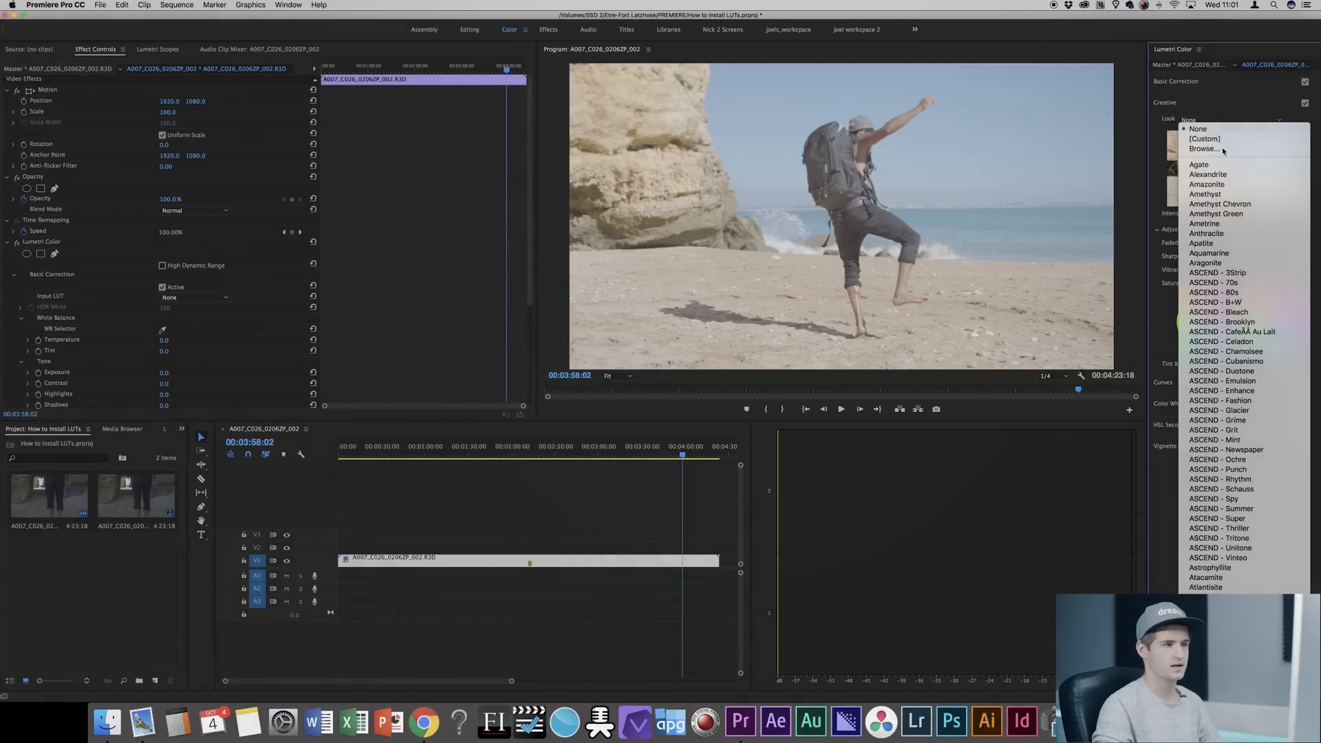
# Browse to VENTURESOME LUTS - Teal and Orange > R3D and apply R3D_Aqua.cube.
pyautogui.click(1204, 149)
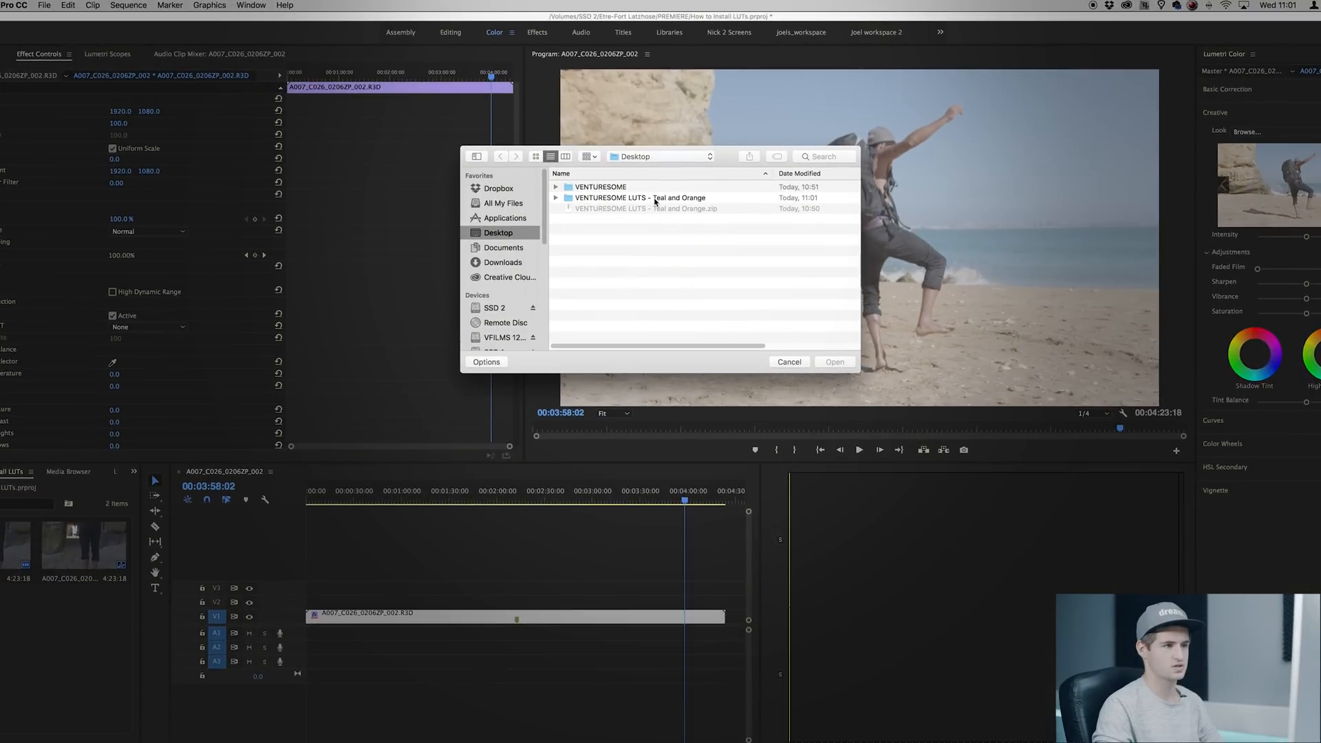
pyautogui.doubleClick(641, 198)
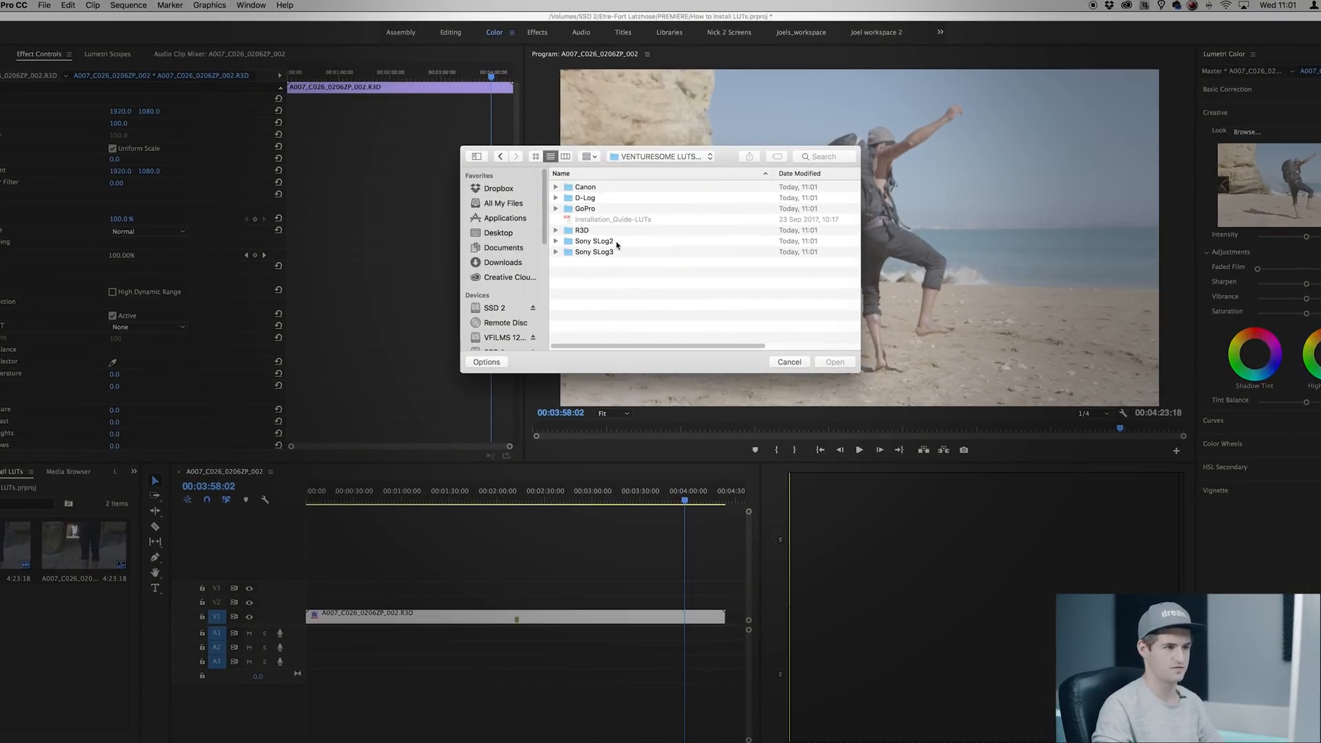
pyautogui.moveTo(619, 231)
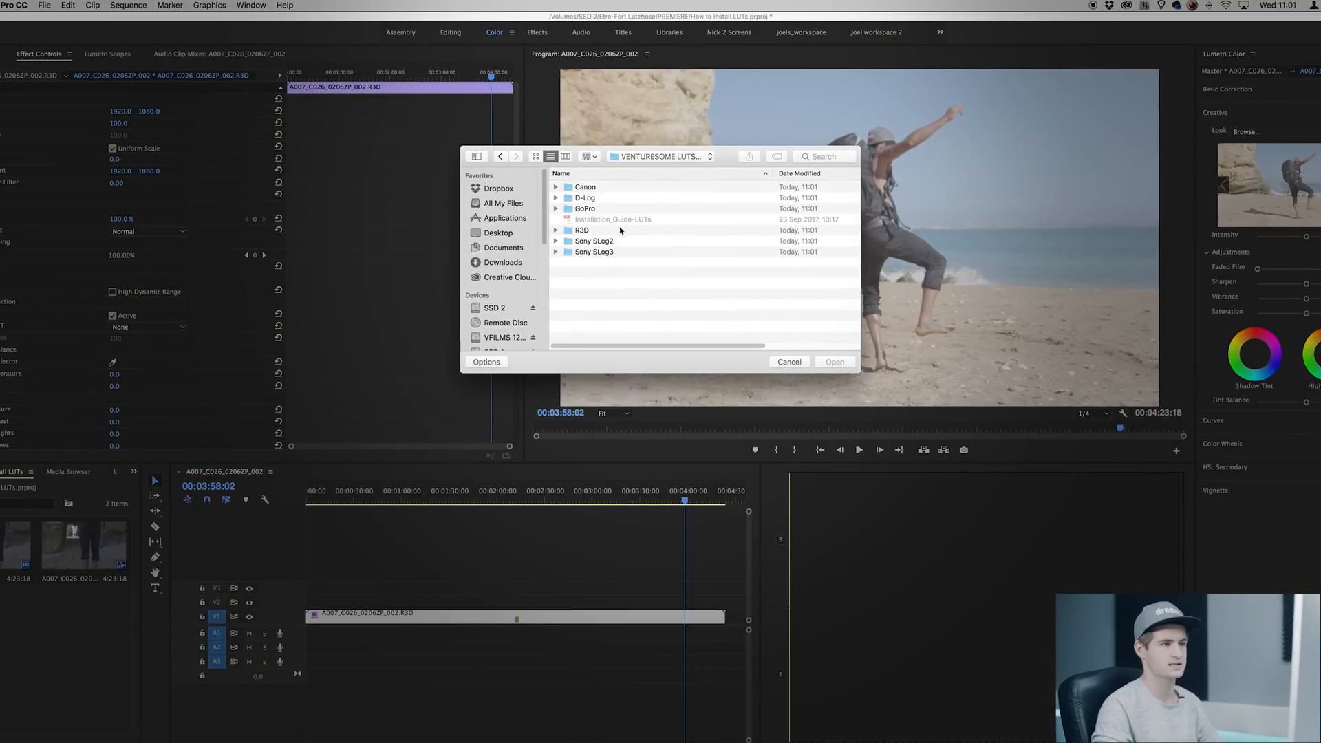
pyautogui.click(586, 156)
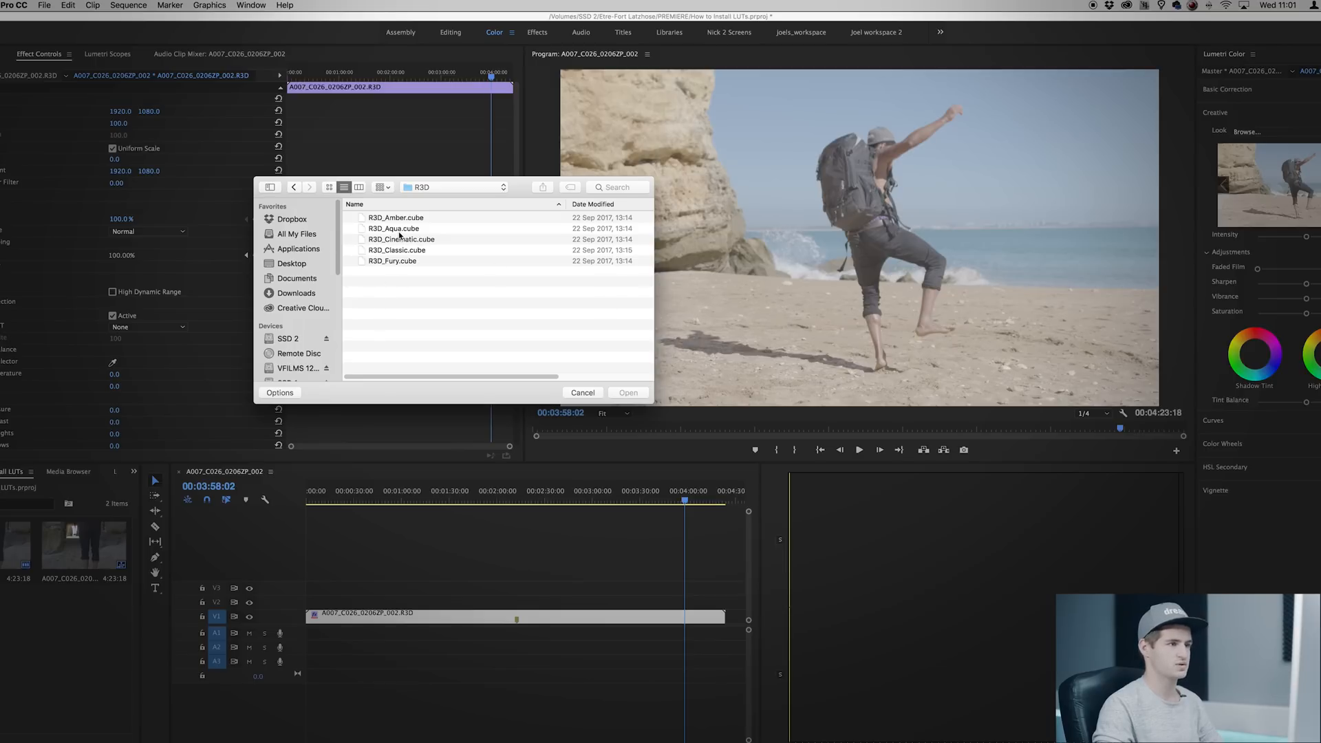
pyautogui.click(393, 228)
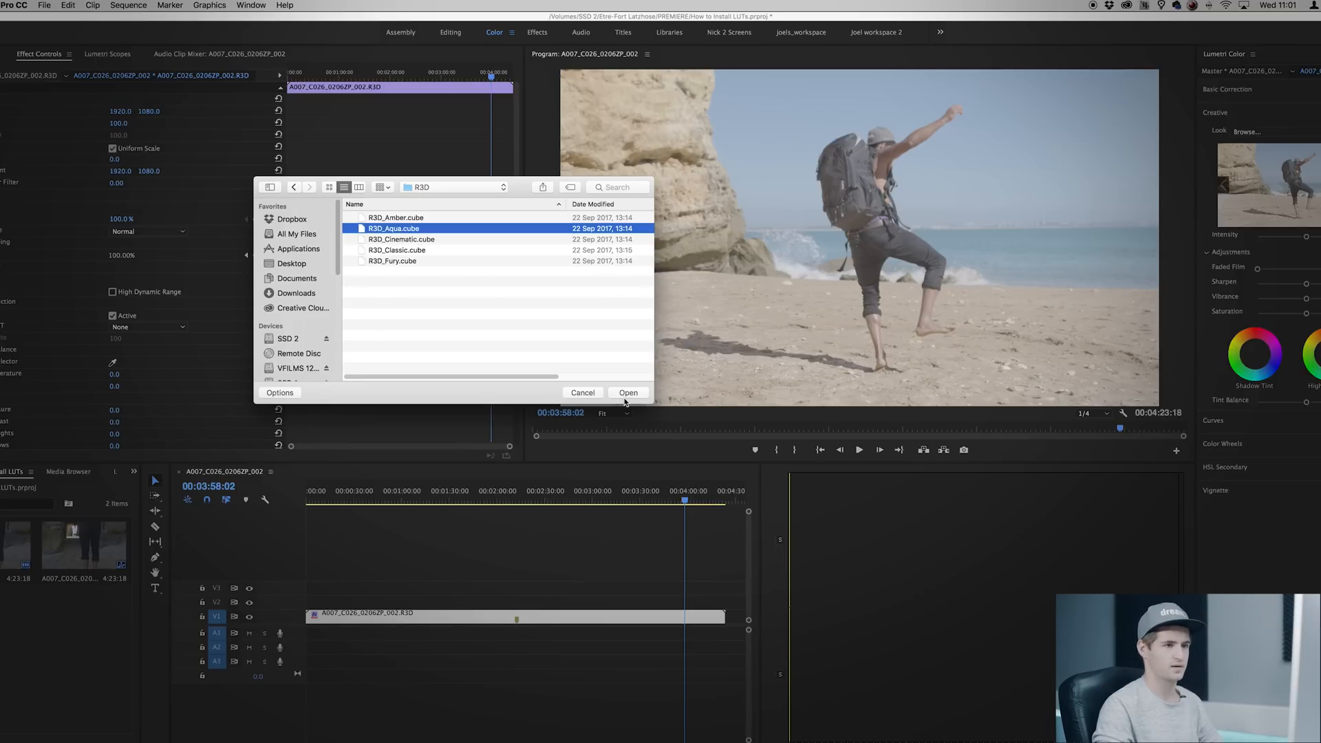
pyautogui.click(627, 392)
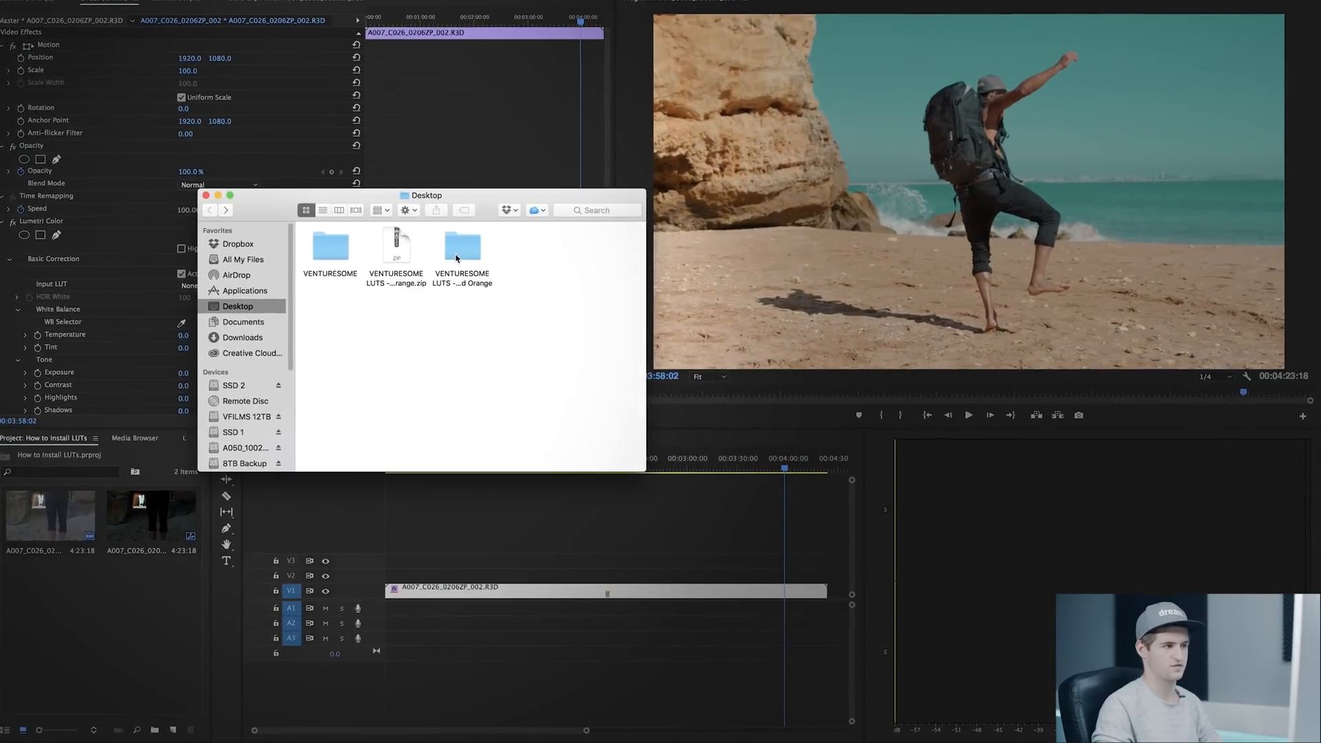
# Open the Teal and Orange LUT folder, plus a second window on Applications > Adobe Premiere Pro CC 2017.
pyautogui.doubleClick(462, 247)
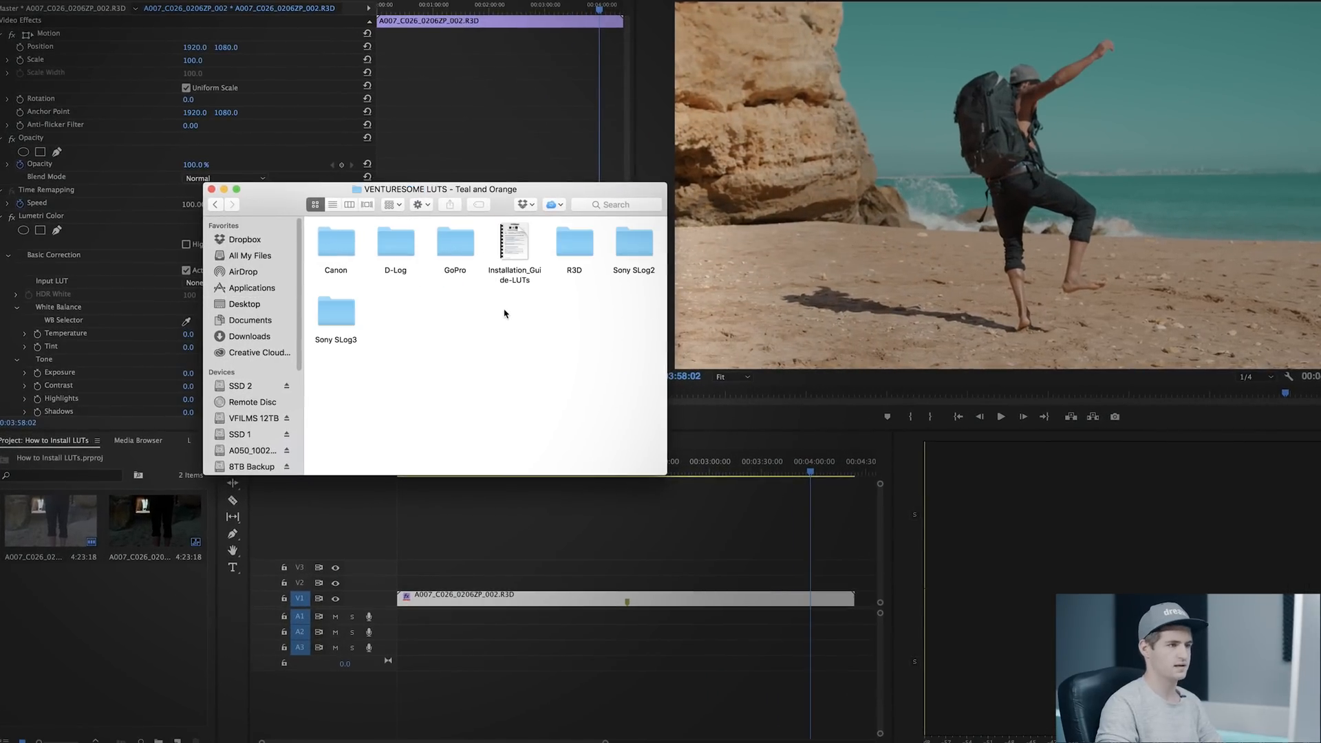
pyautogui.click(244, 304)
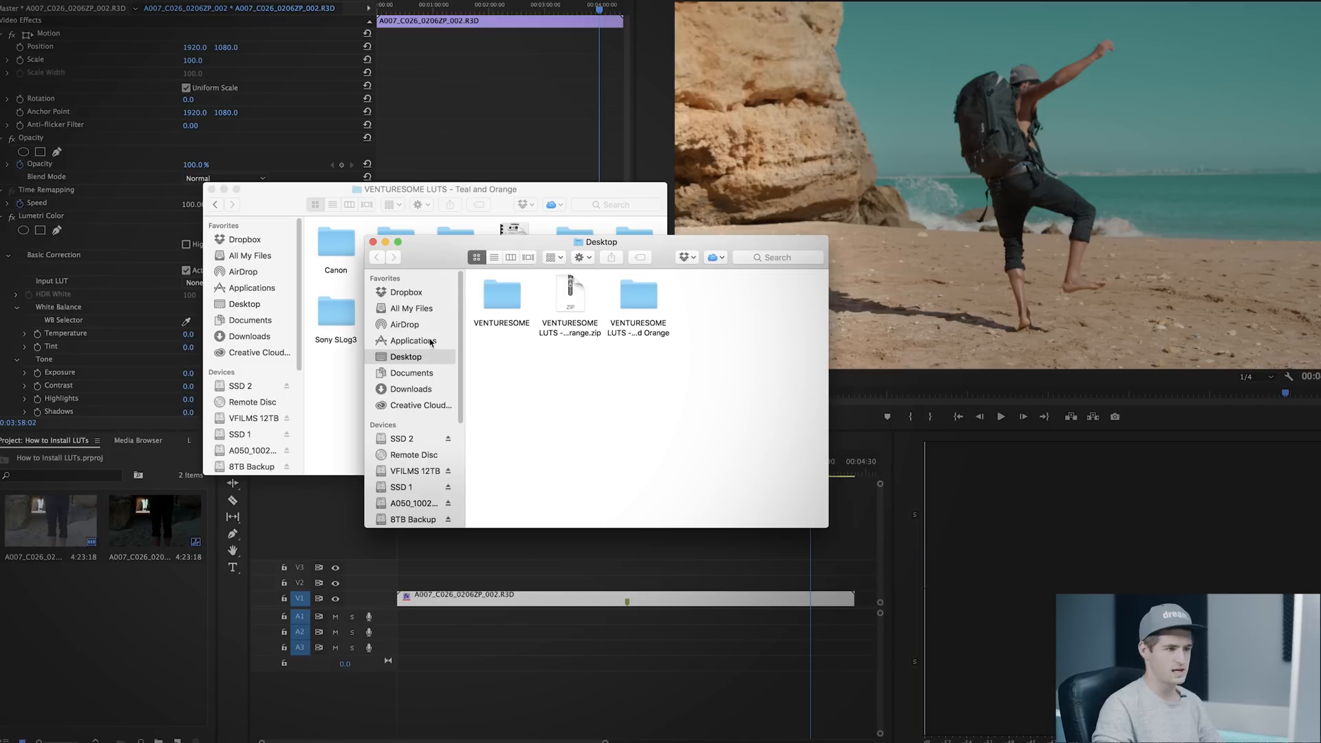
pyautogui.click(412, 340)
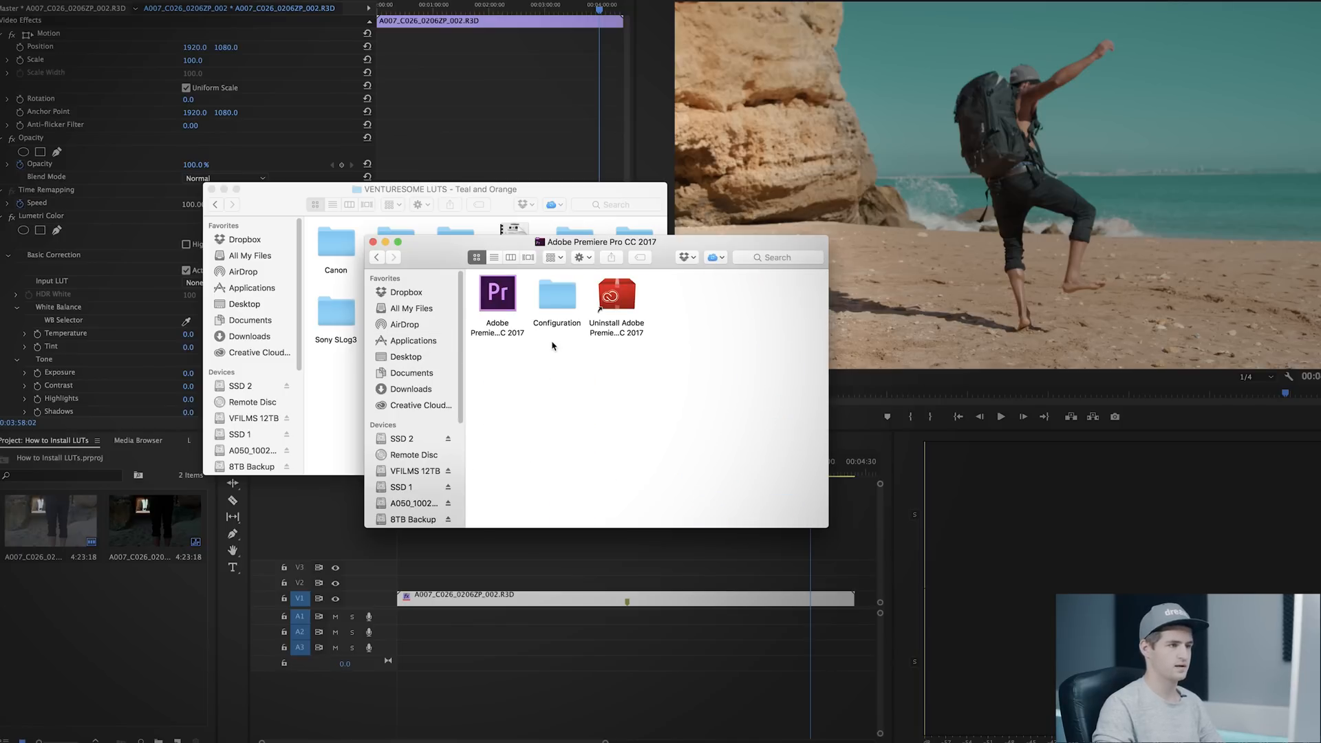
pyautogui.click(496, 292)
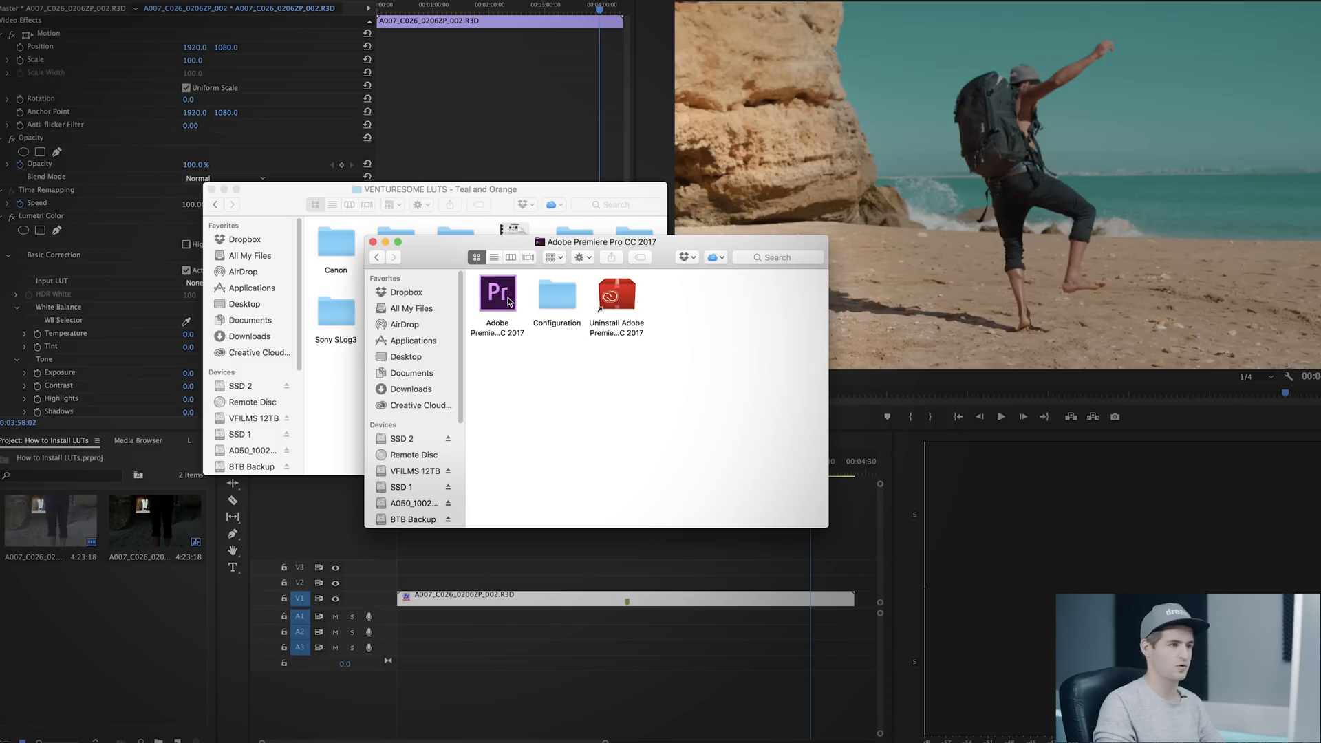
# Show the Premiere Pro app's package contents and enter Contents > Lumetri.
pyautogui.rightClick(497, 293)
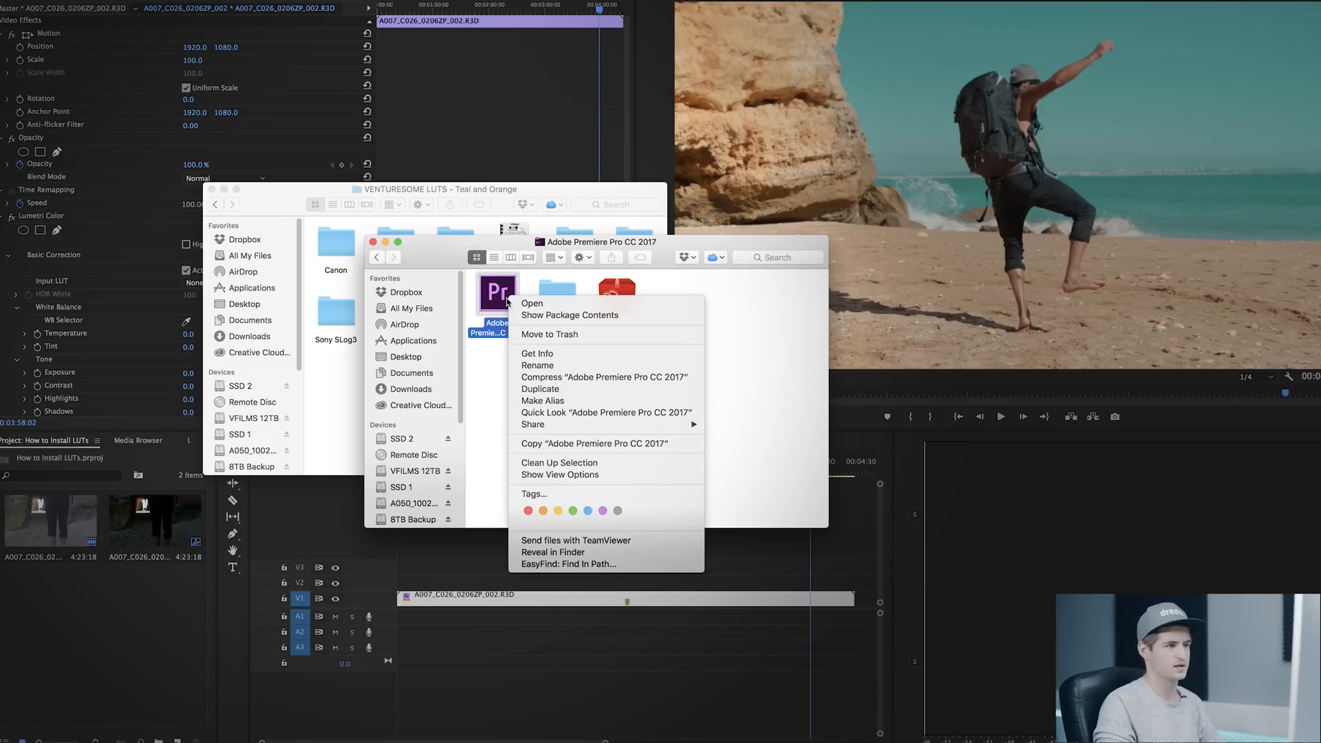
pyautogui.moveTo(570, 314)
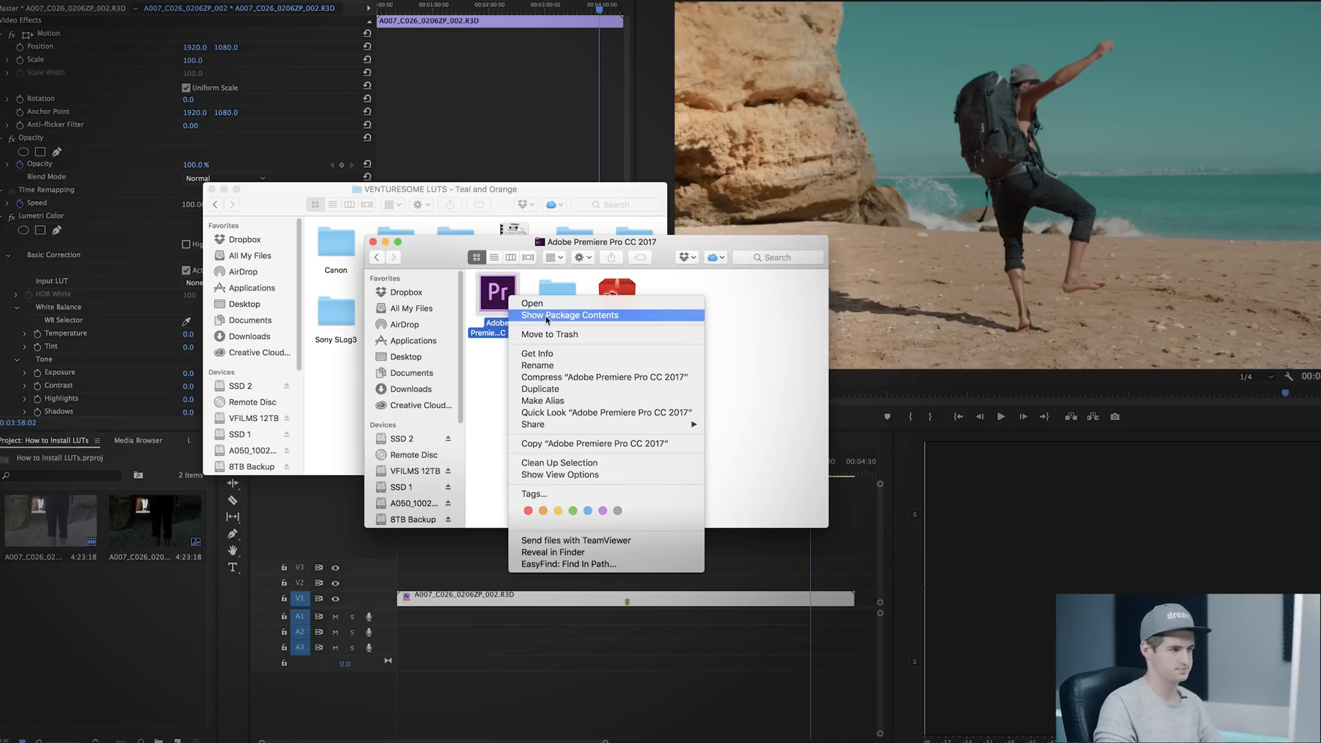
pyautogui.click(570, 314)
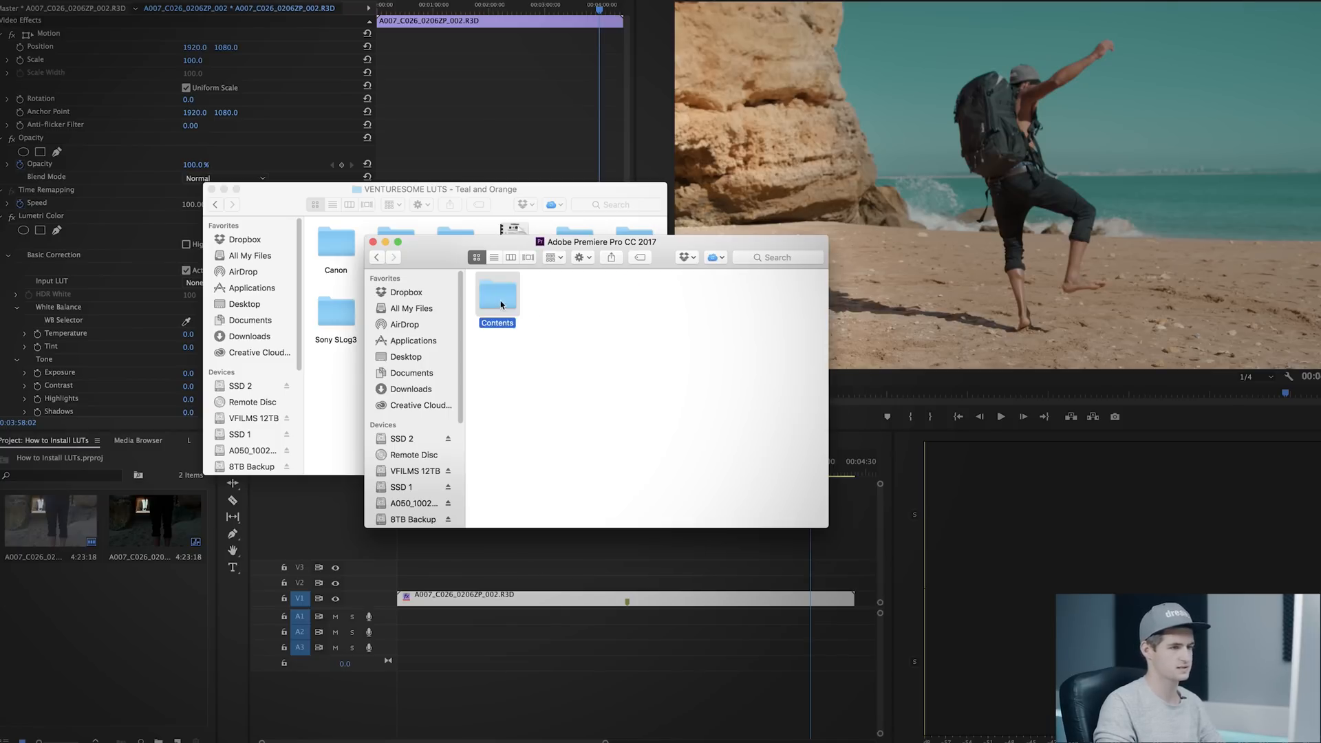
pyautogui.doubleClick(496, 299)
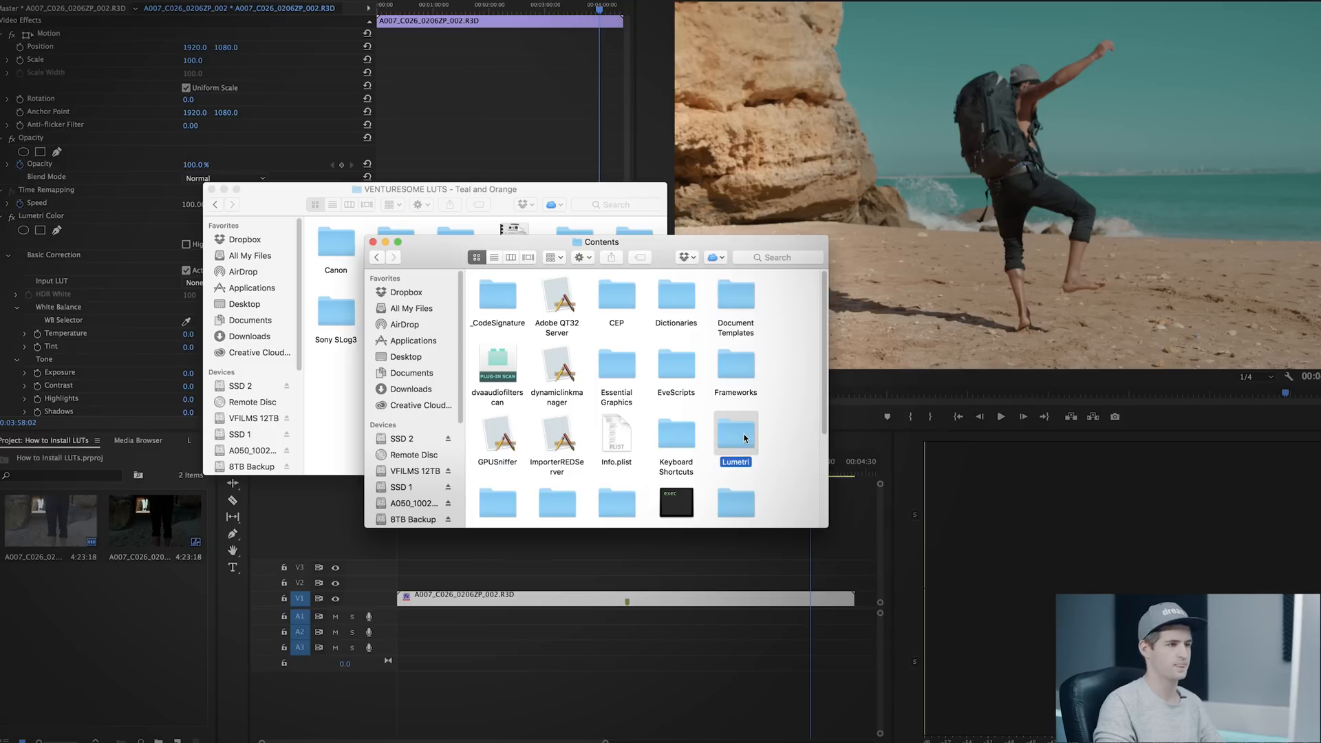
pyautogui.doubleClick(734, 431)
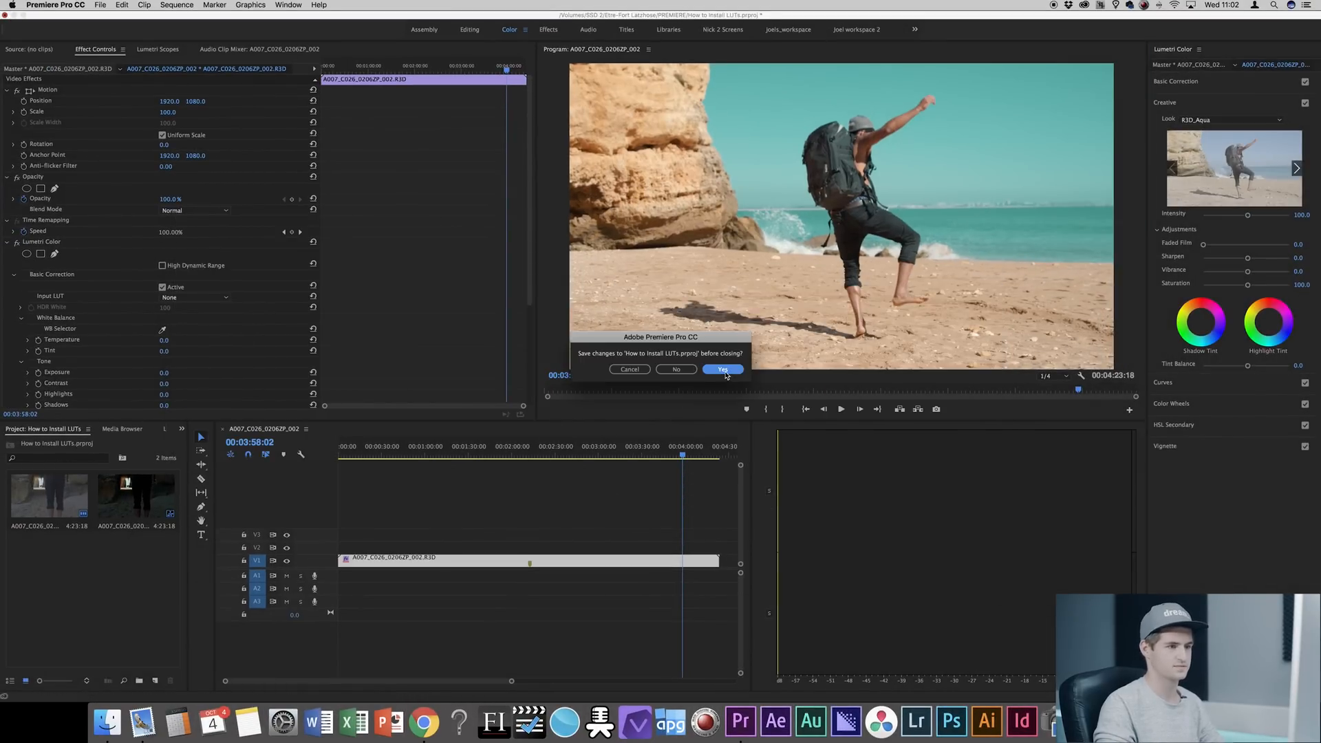
# Save the project when quitting, then relaunch Premiere Pro with the project.
pyautogui.click(722, 369)
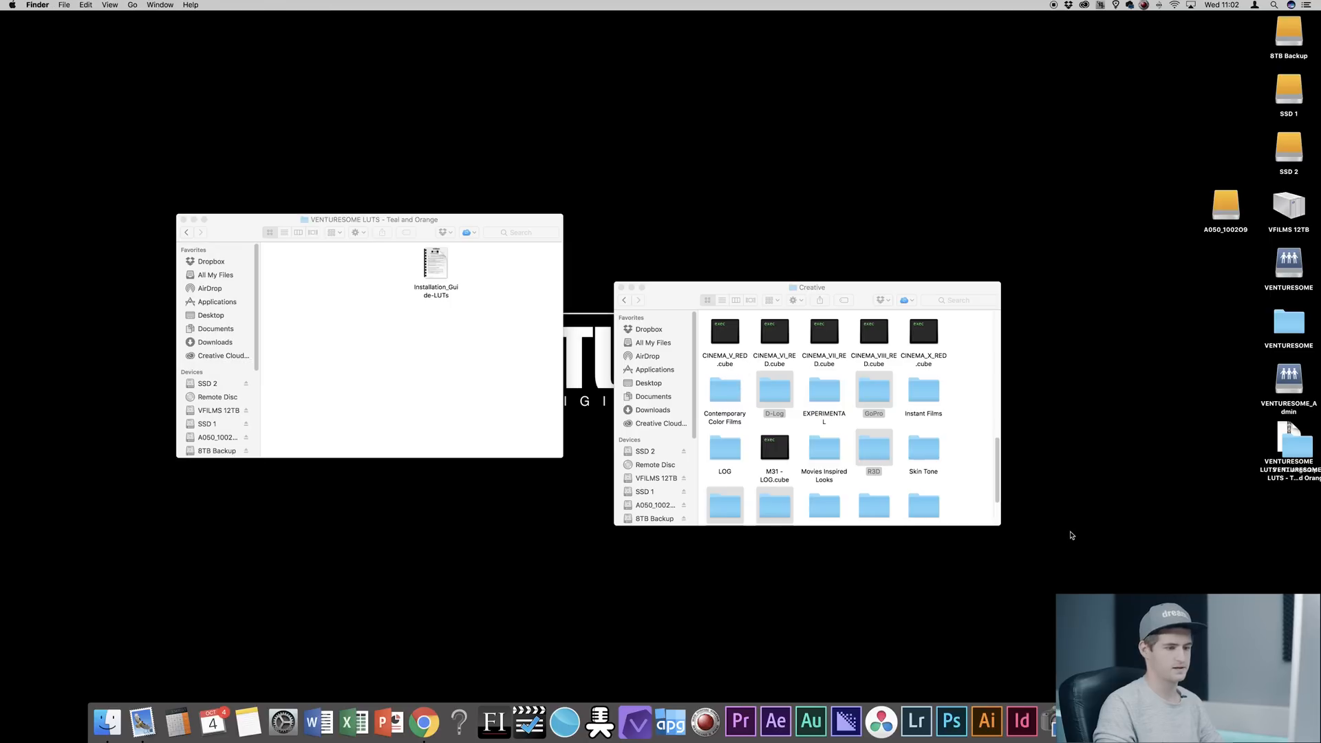
pyautogui.click(740, 722)
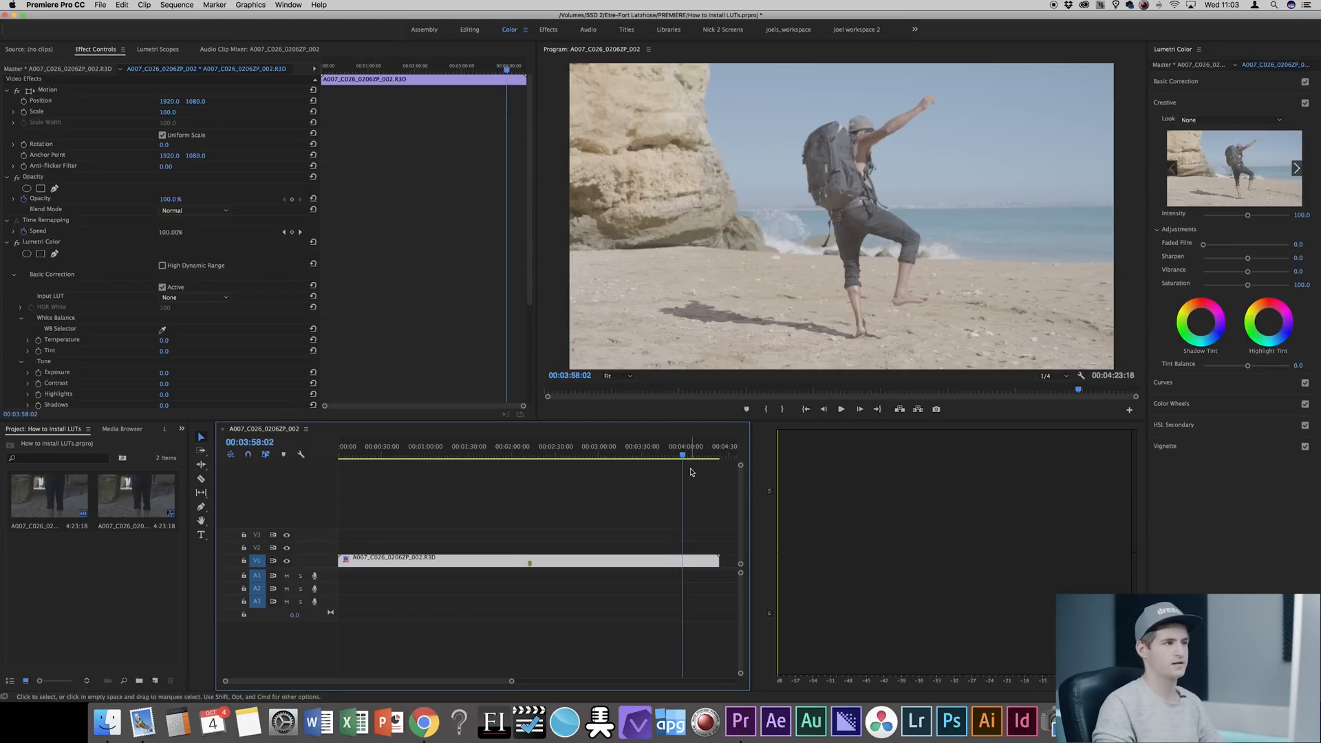
# Open the Window menu and close it without changes.
pyautogui.click(288, 5)
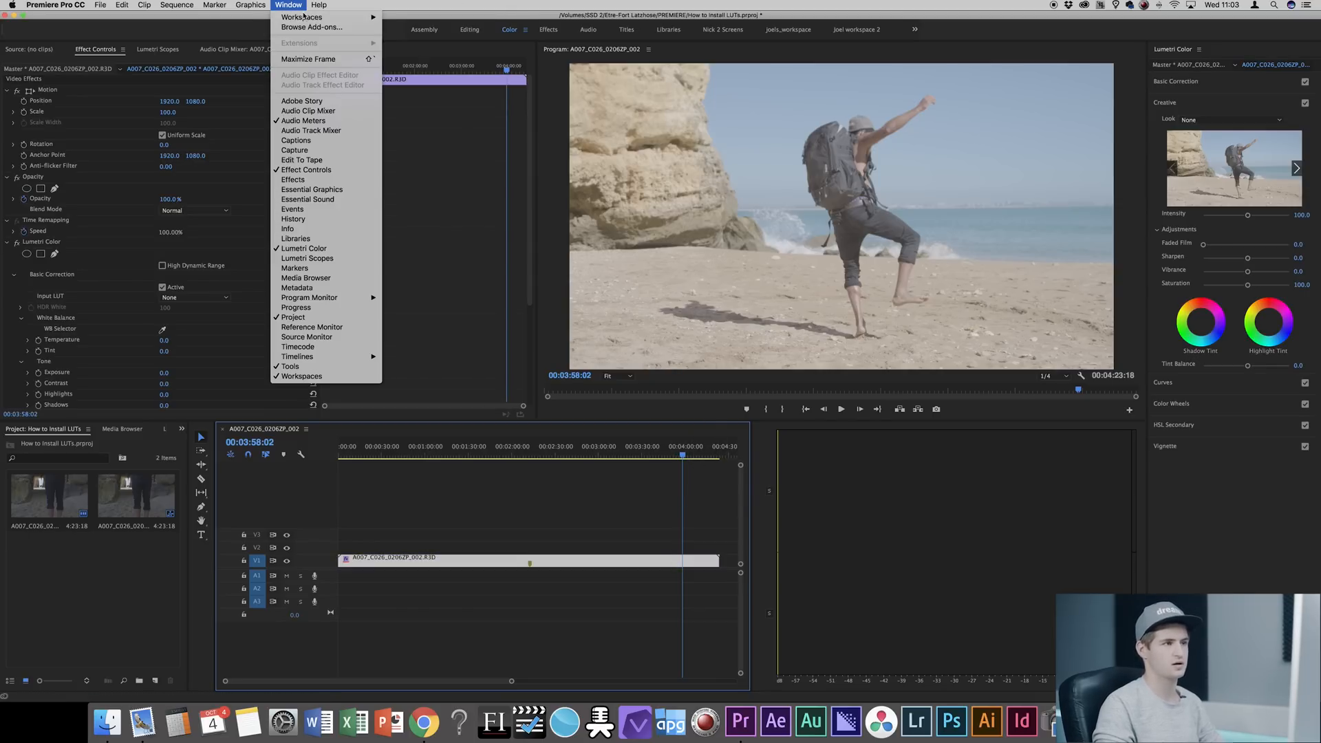
pyautogui.click(642, 108)
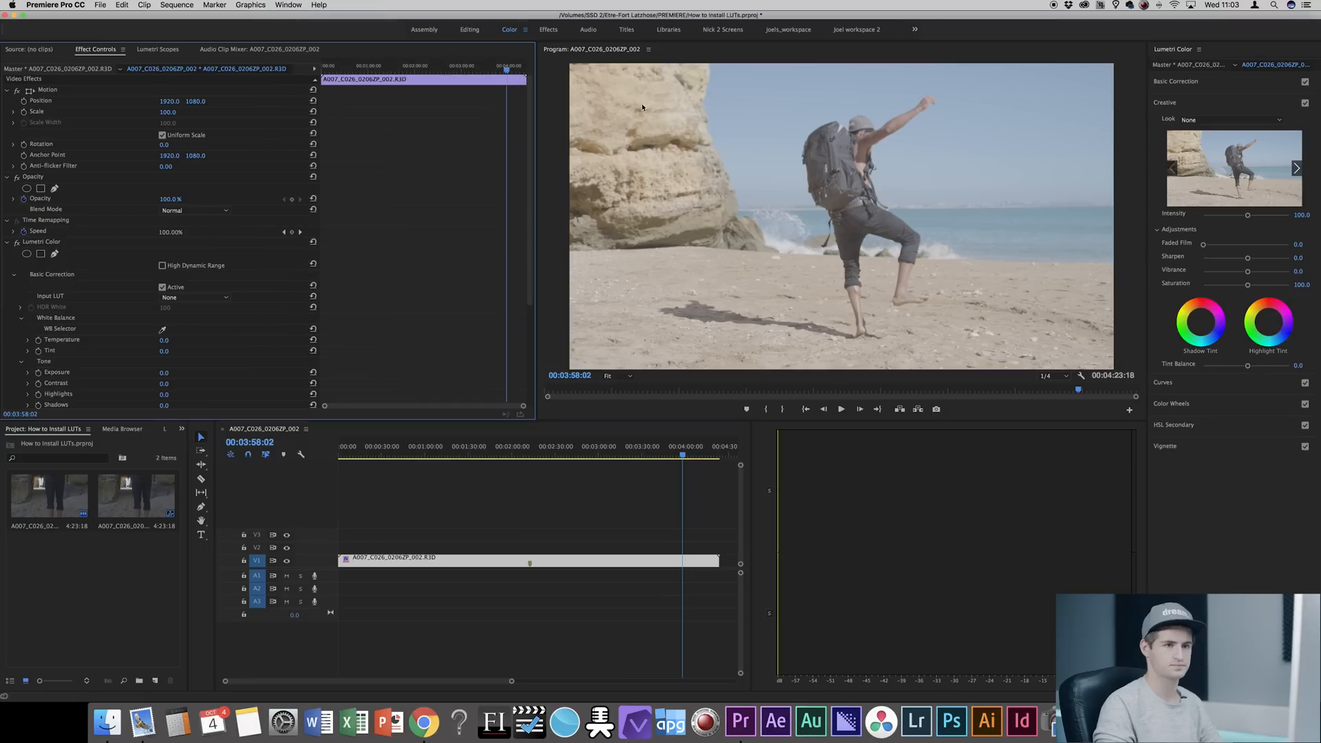
pyautogui.moveTo(1200, 112)
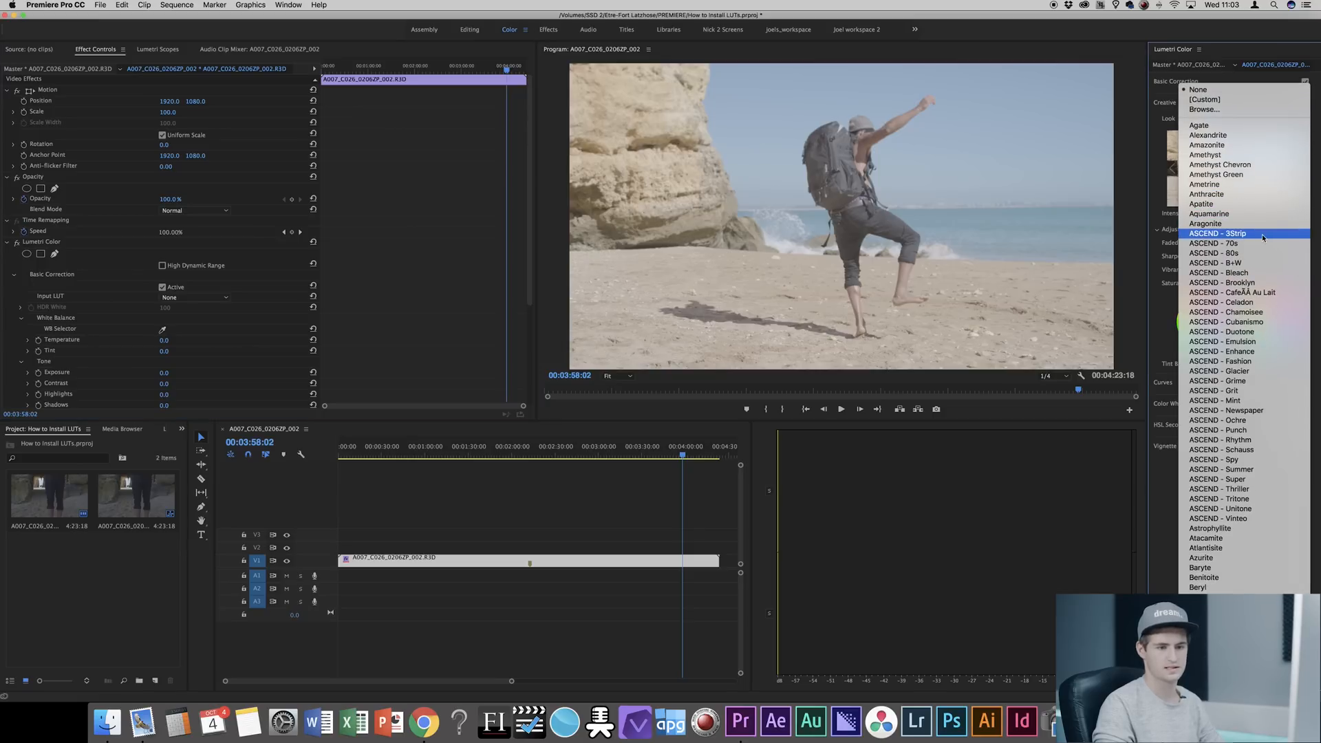
# Apply R3D_Cinematic from the Creative Look list, then reopen the list.
pyautogui.scroll(-3)
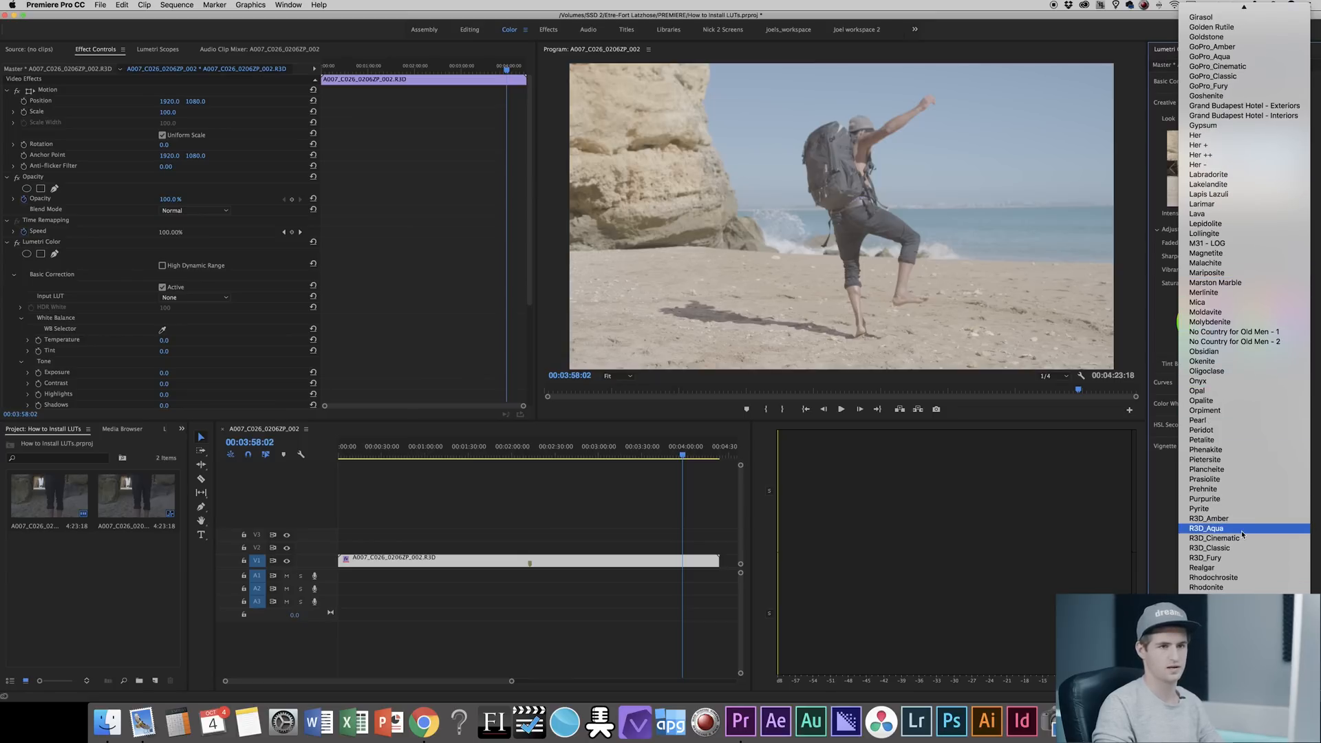
pyautogui.click(1206, 528)
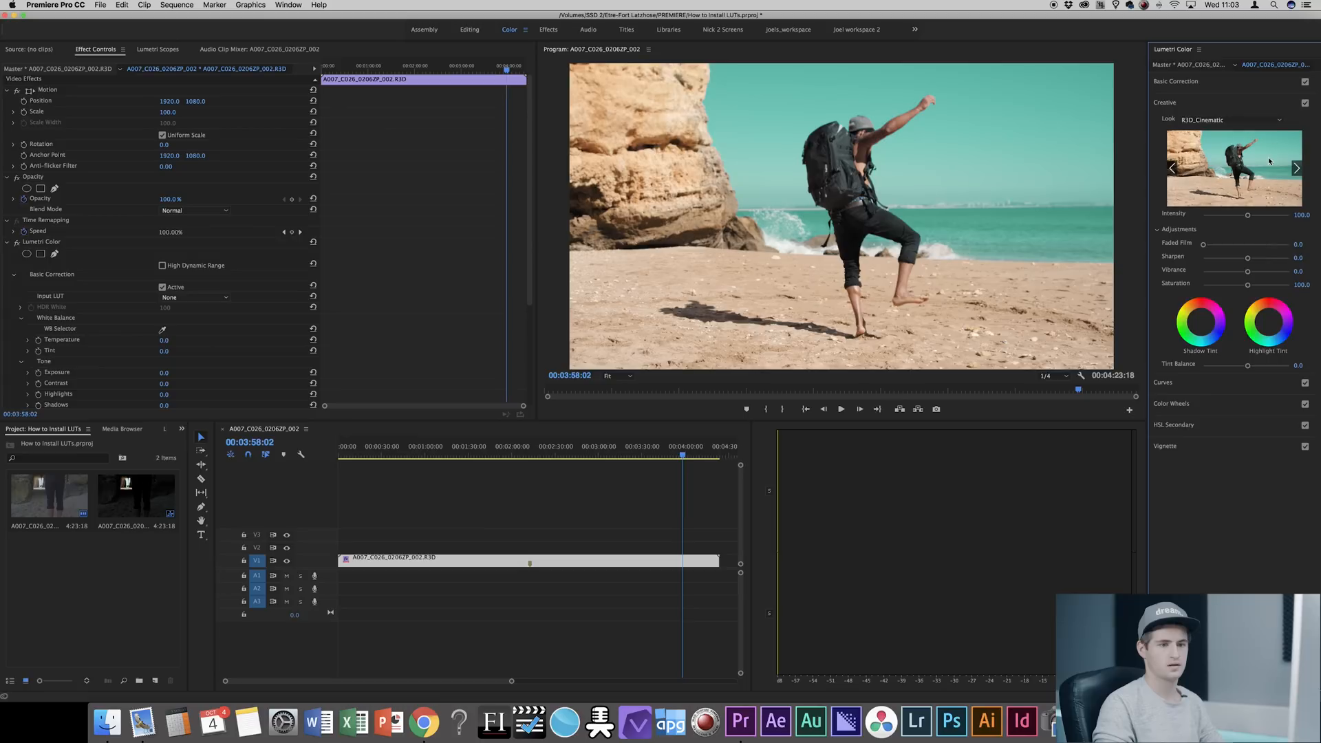
pyautogui.click(1213, 119)
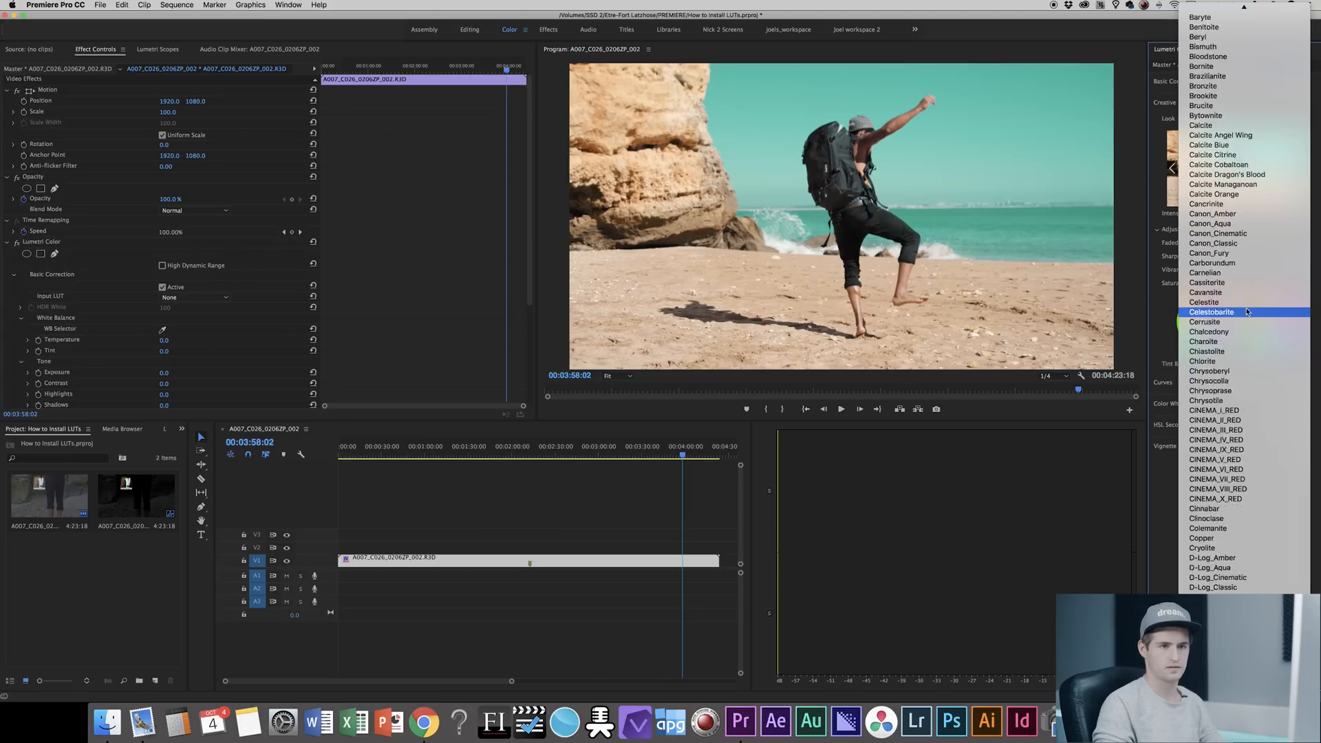